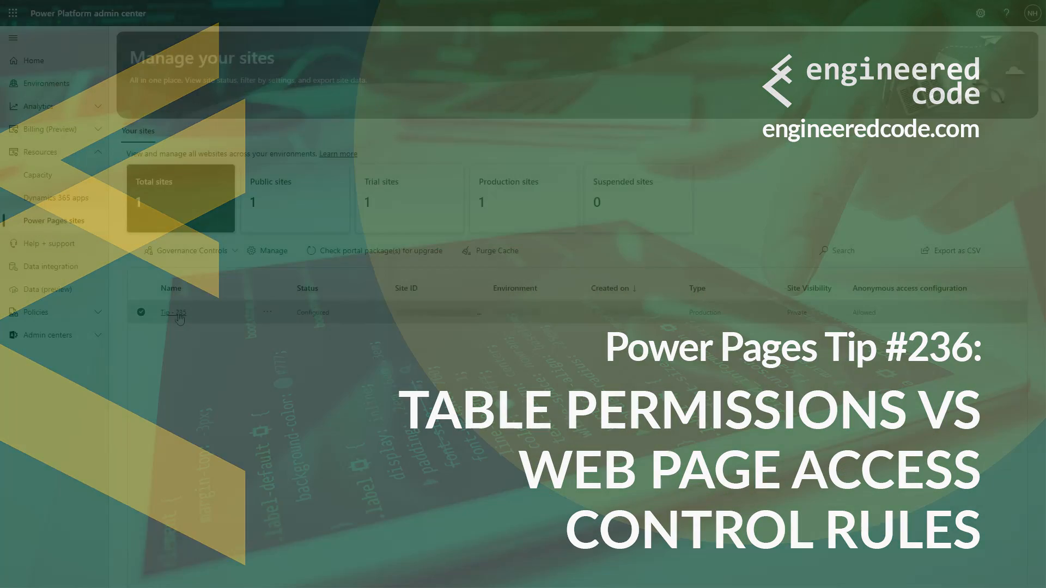
# Add IP restriction 208.130.0.0/16 to the Tip - 235 site and confirm it.
pyautogui.click(172, 313)
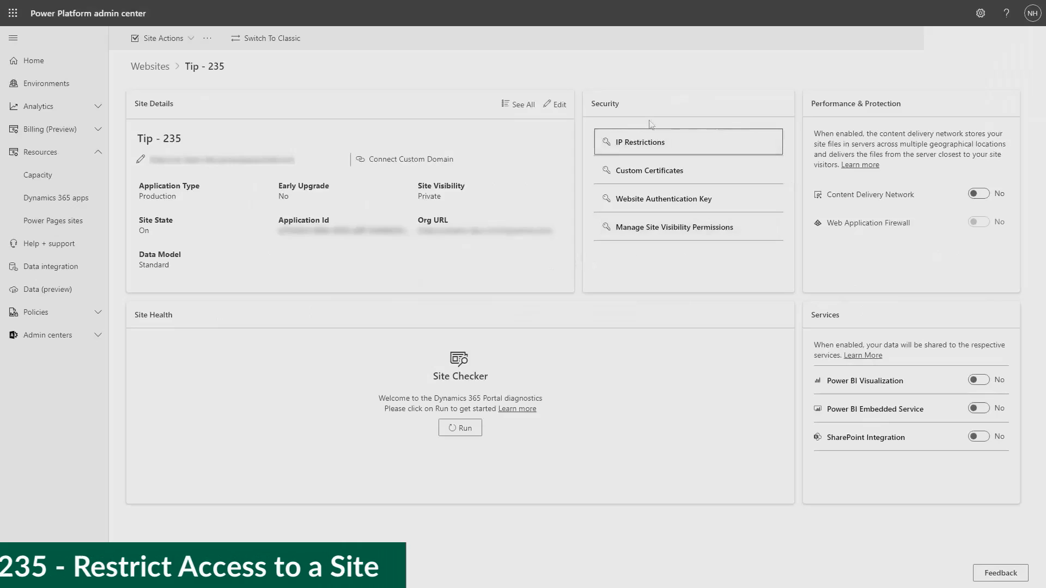
pyautogui.click(640, 142)
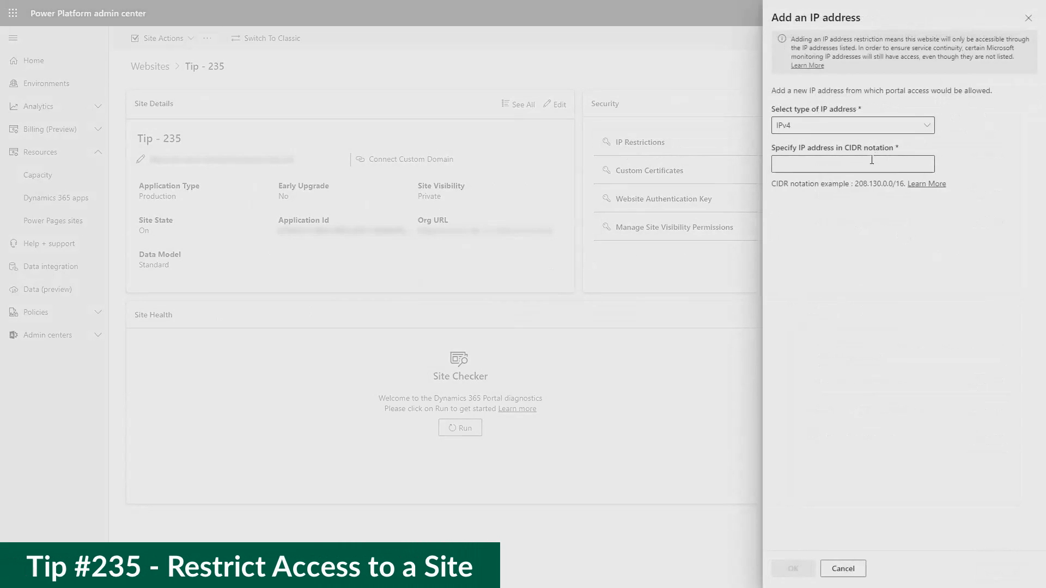
pyautogui.write('208.130.0.0/16')
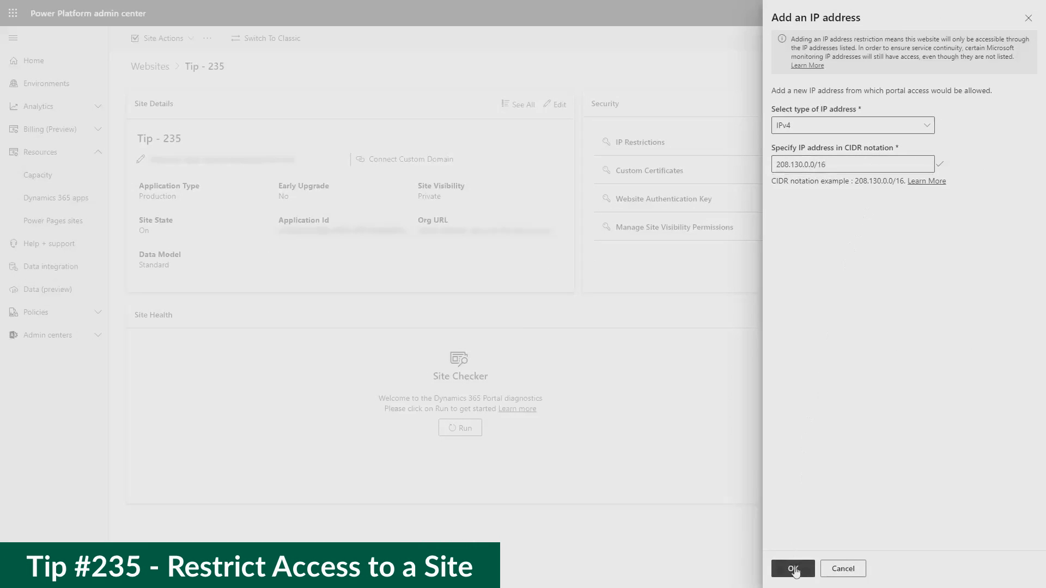
pyautogui.click(792, 569)
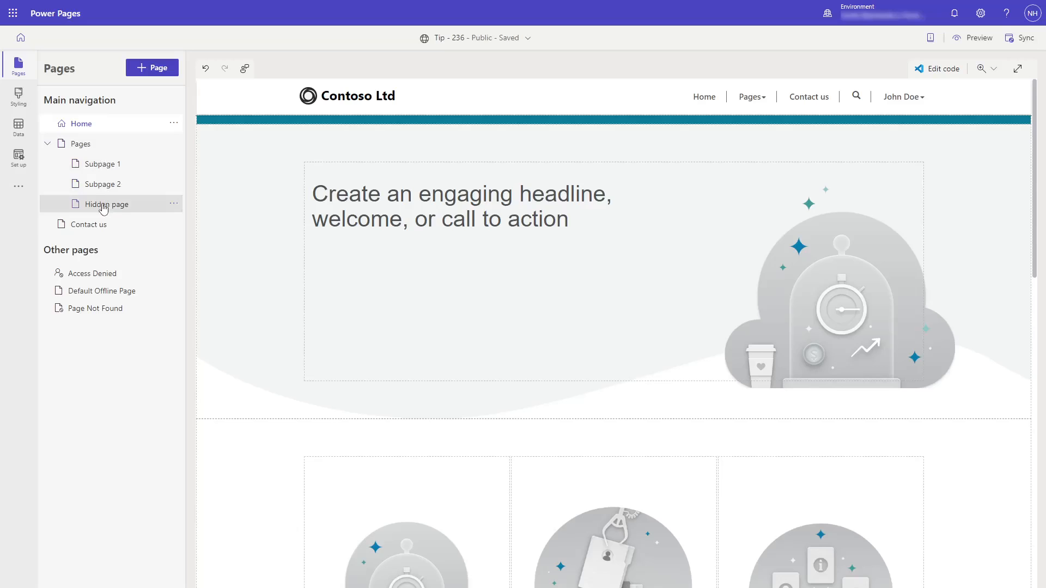
# Review the Hidden page's permissions and check what the public Pages menu currently lists.
pyautogui.click(173, 204)
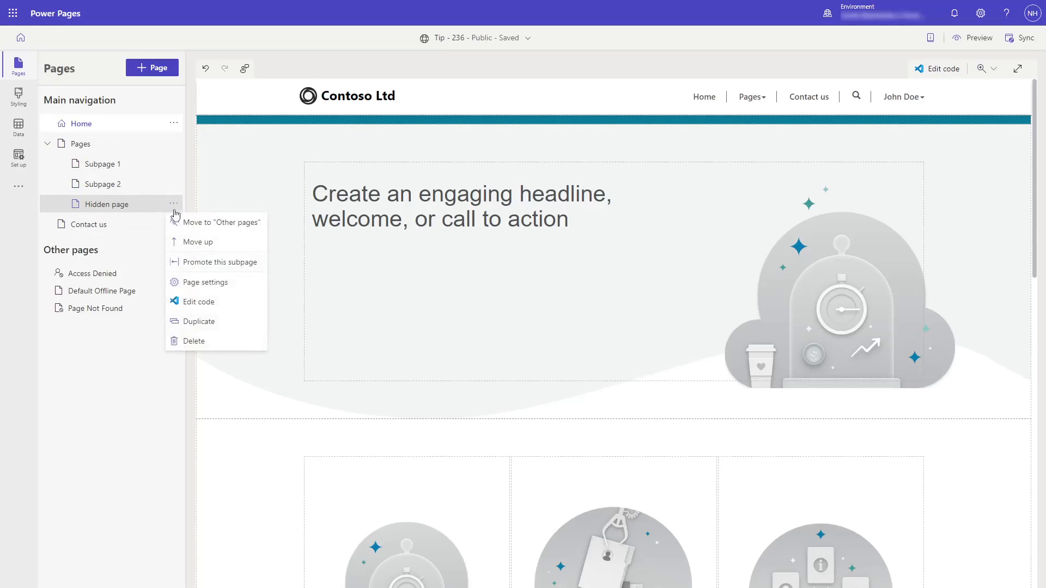
pyautogui.click(205, 281)
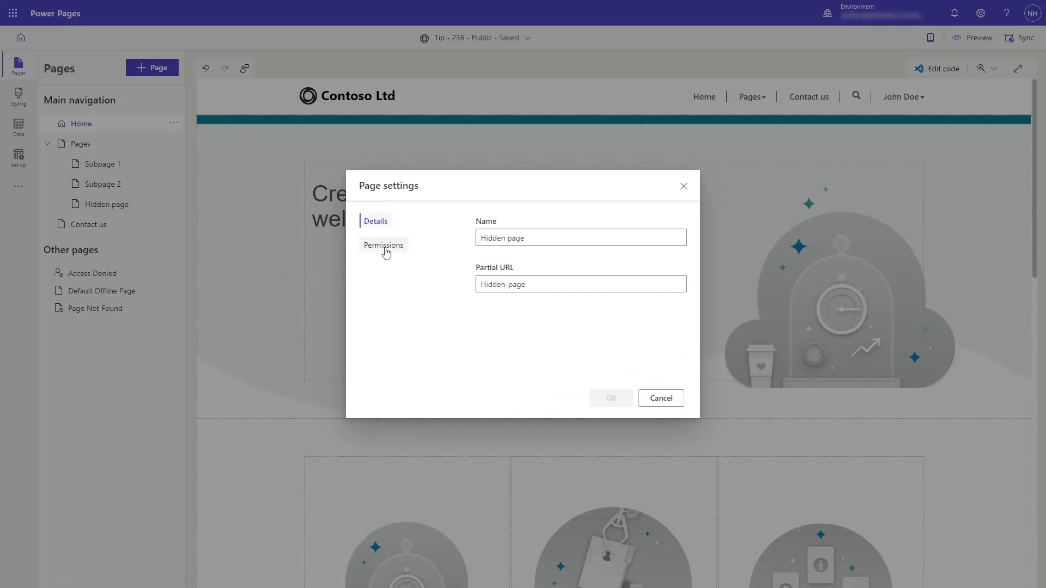
pyautogui.click(383, 245)
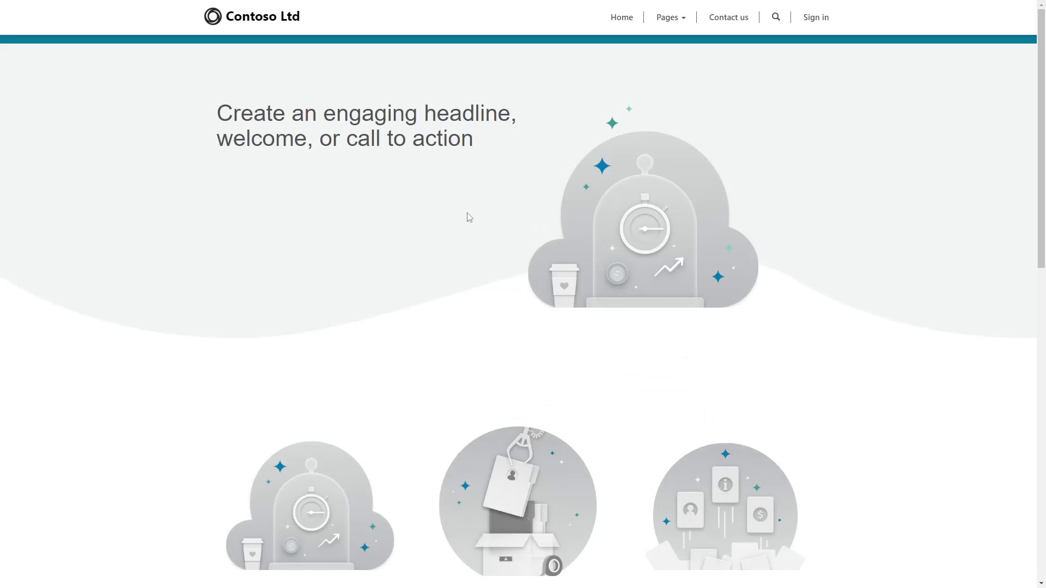
pyautogui.click(669, 16)
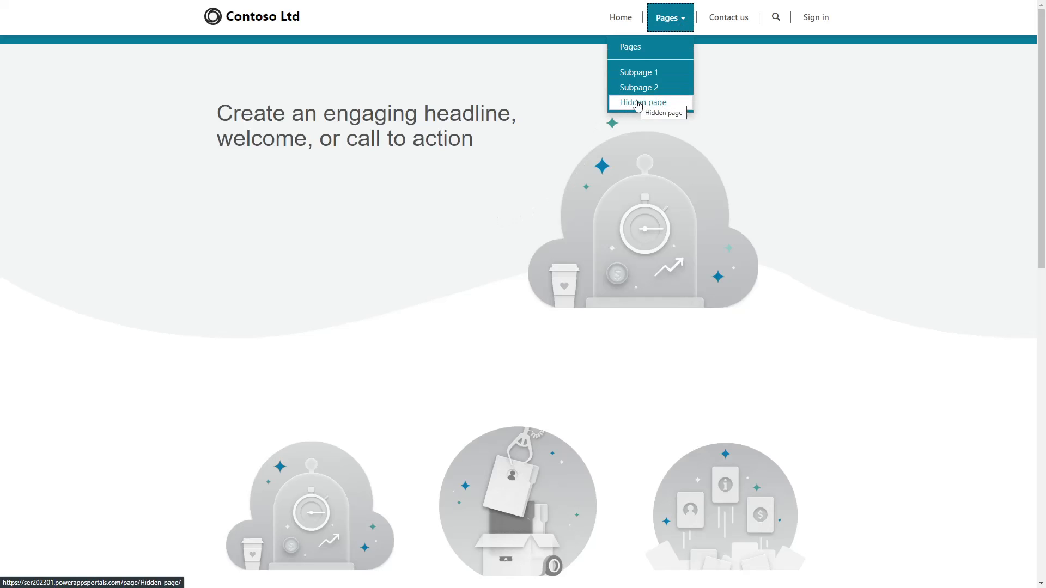
pyautogui.click(642, 103)
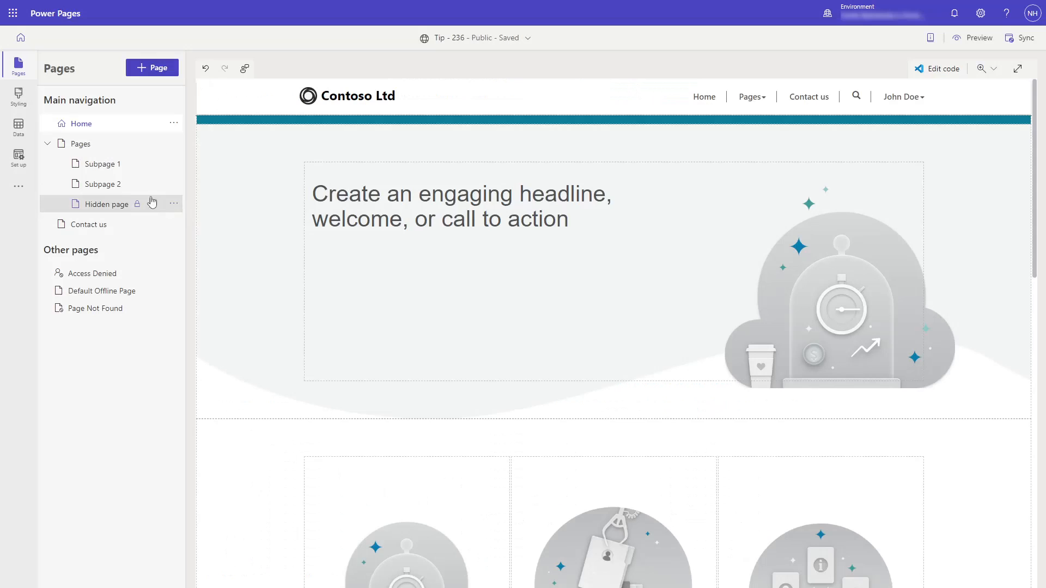
# Restrict the Hidden page's permissions and verify it no longer appears in the Pages menu.
pyautogui.click(173, 203)
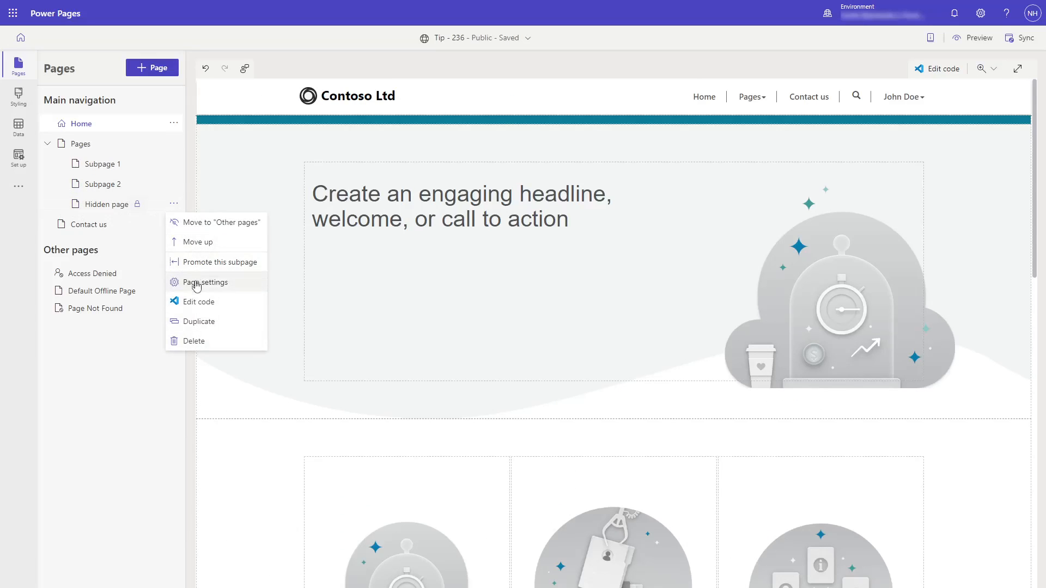
pyautogui.click(206, 282)
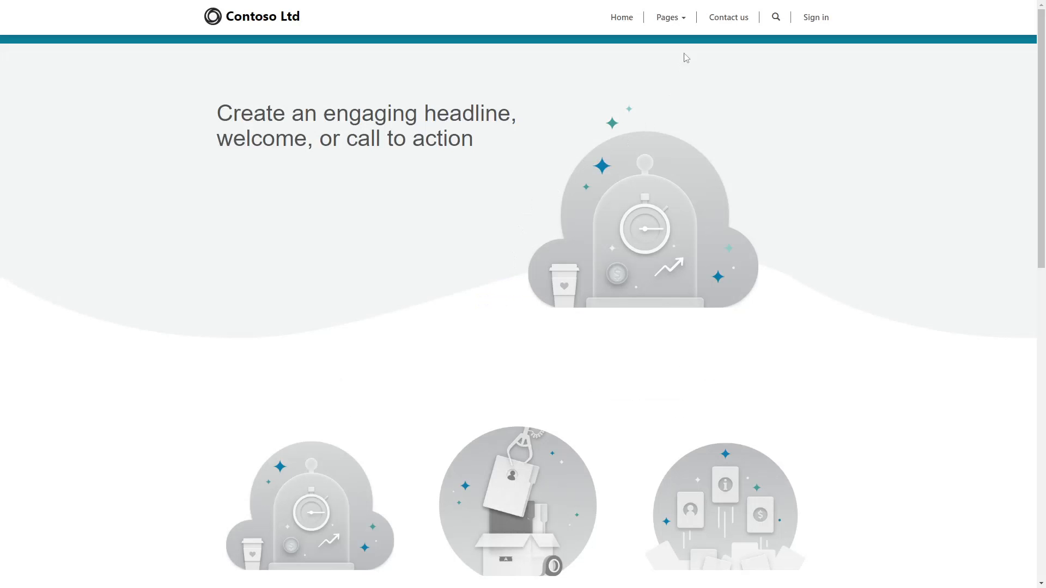
pyautogui.click(668, 17)
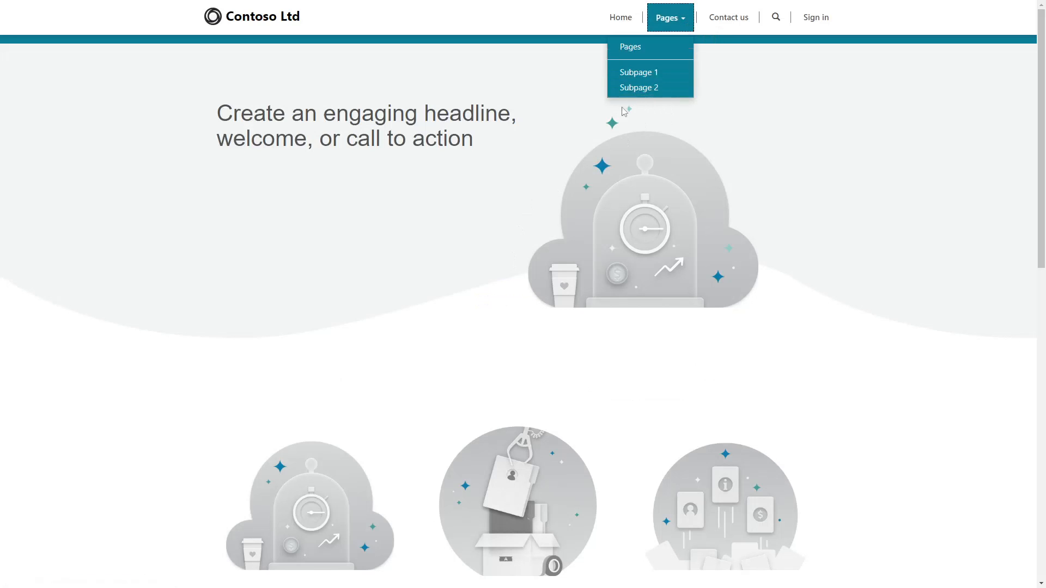
pyautogui.moveTo(635, 107)
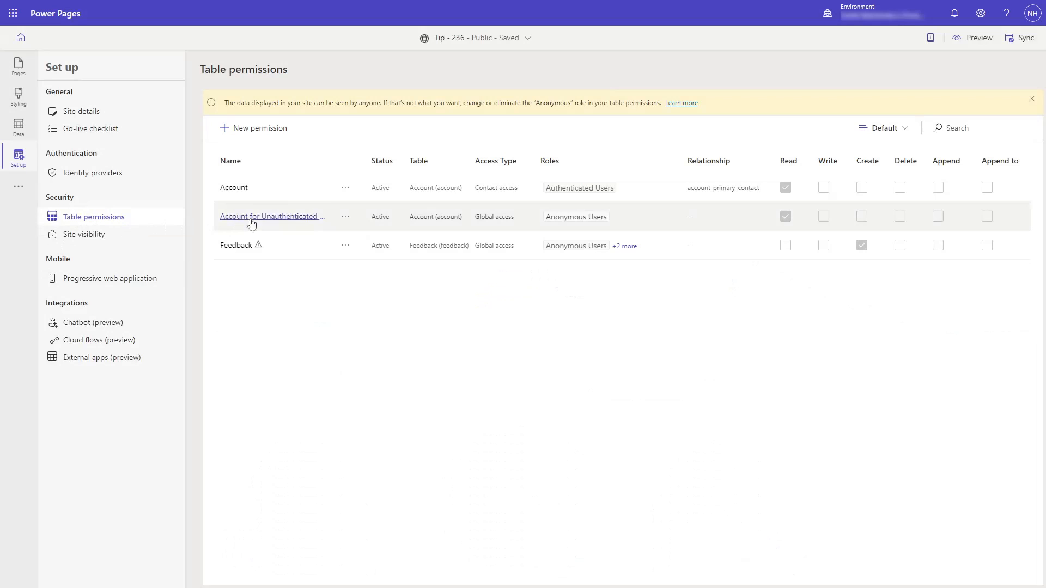
# Deactivate the anonymous-user Account table permission and confirm.
pyautogui.click(346, 215)
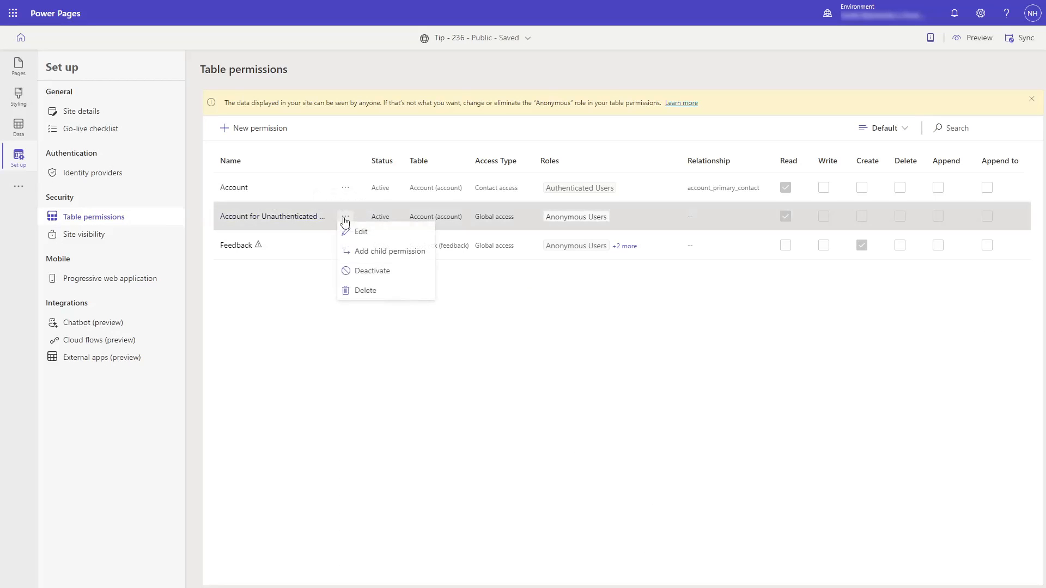
pyautogui.moveTo(372, 275)
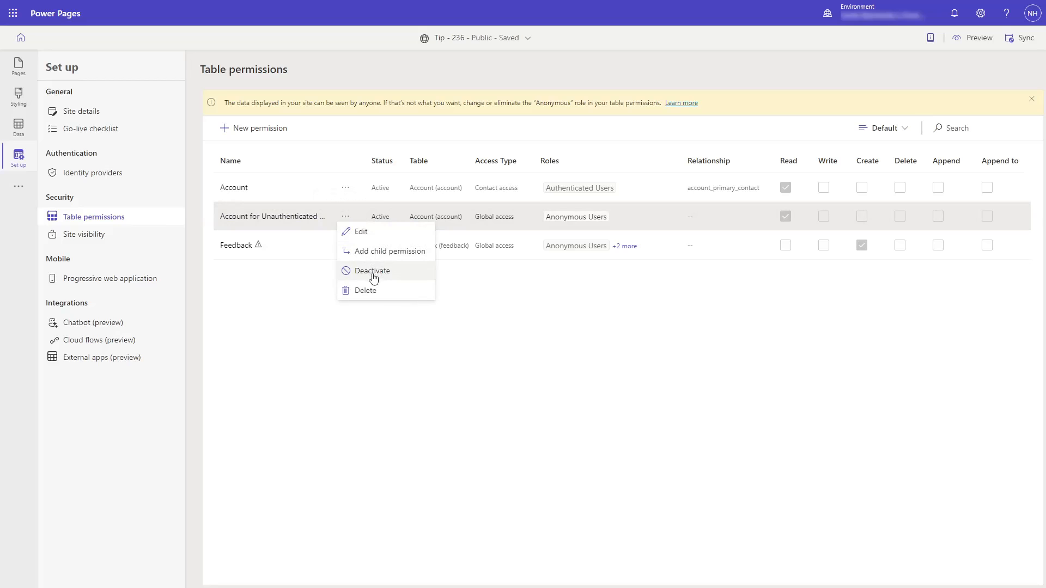
pyautogui.click(371, 270)
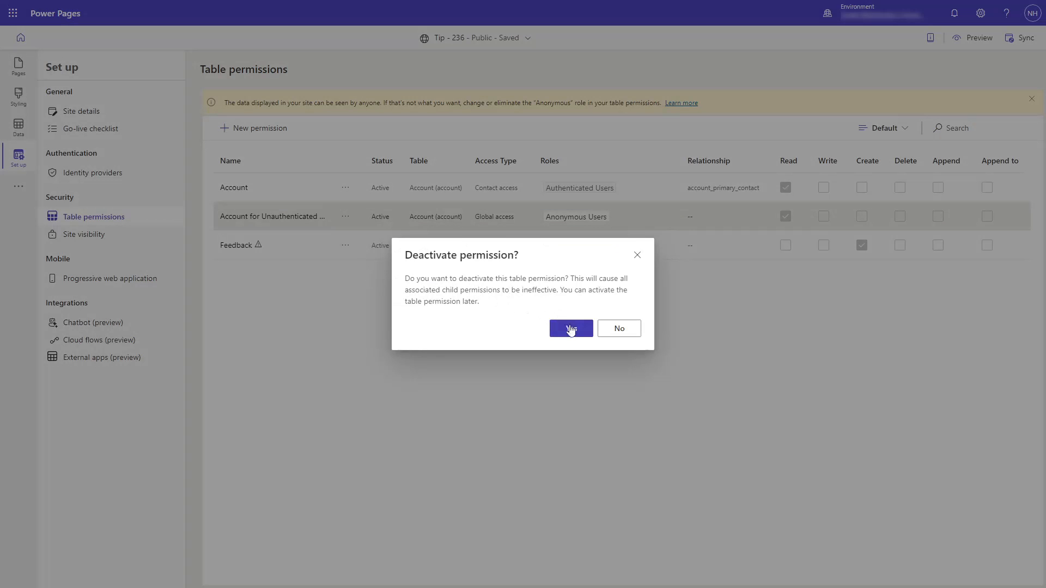
pyautogui.click(570, 327)
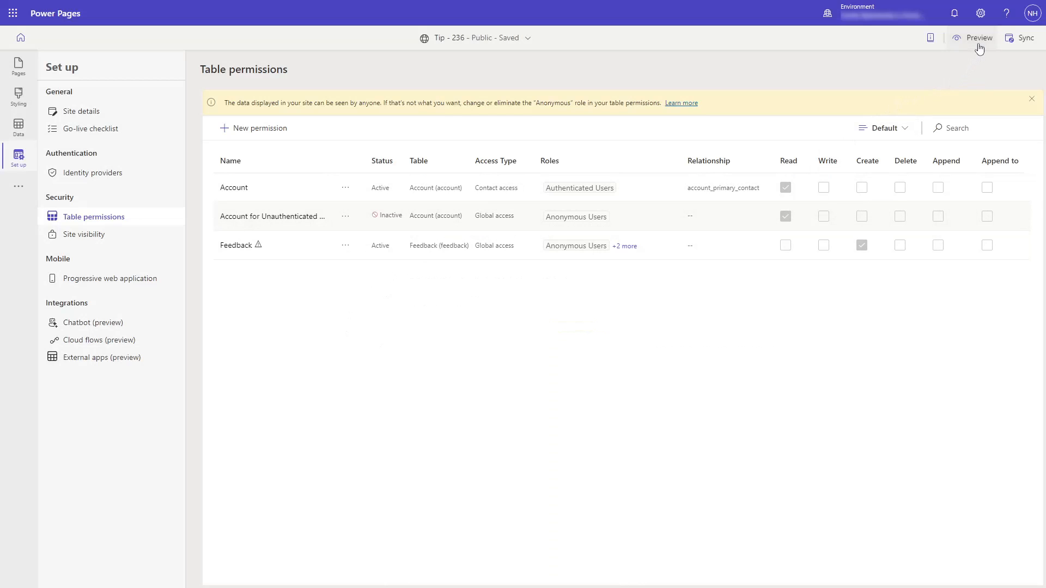
# Preview the site at desktop size to confirm the Hidden Page shows no account records.
pyautogui.click(979, 37)
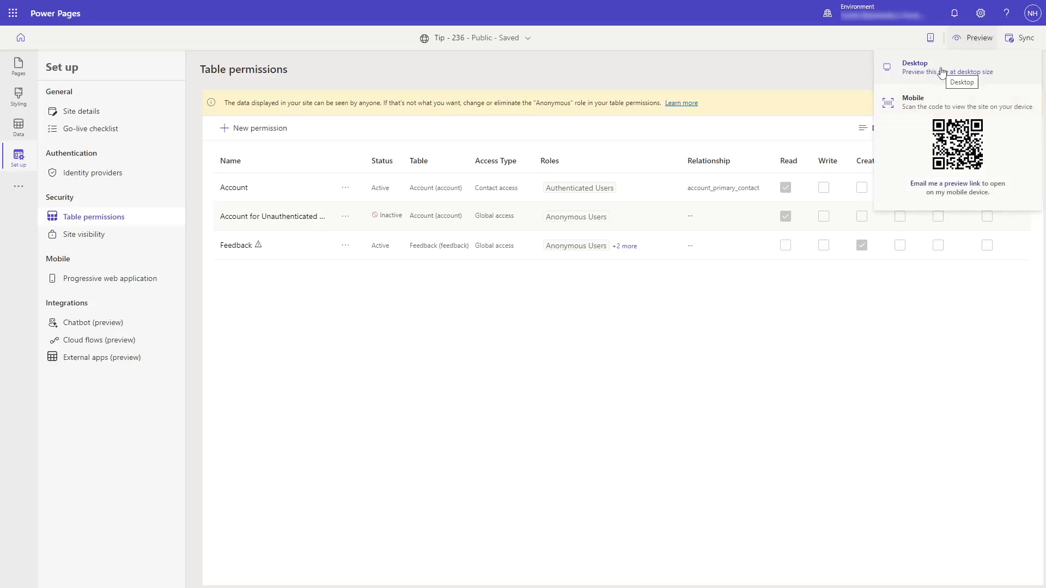
pyautogui.click(914, 66)
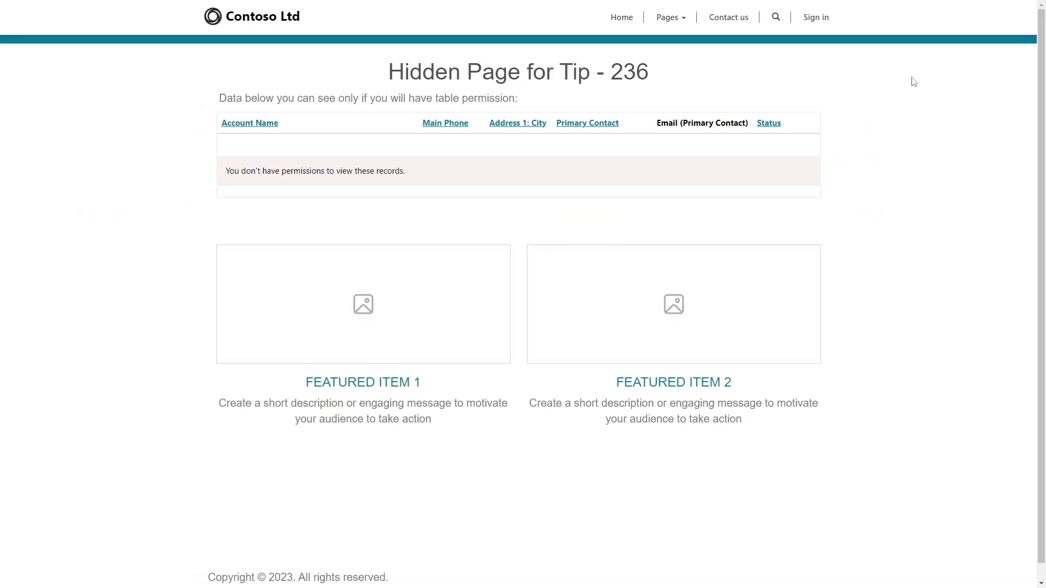
pyautogui.moveTo(491, 165)
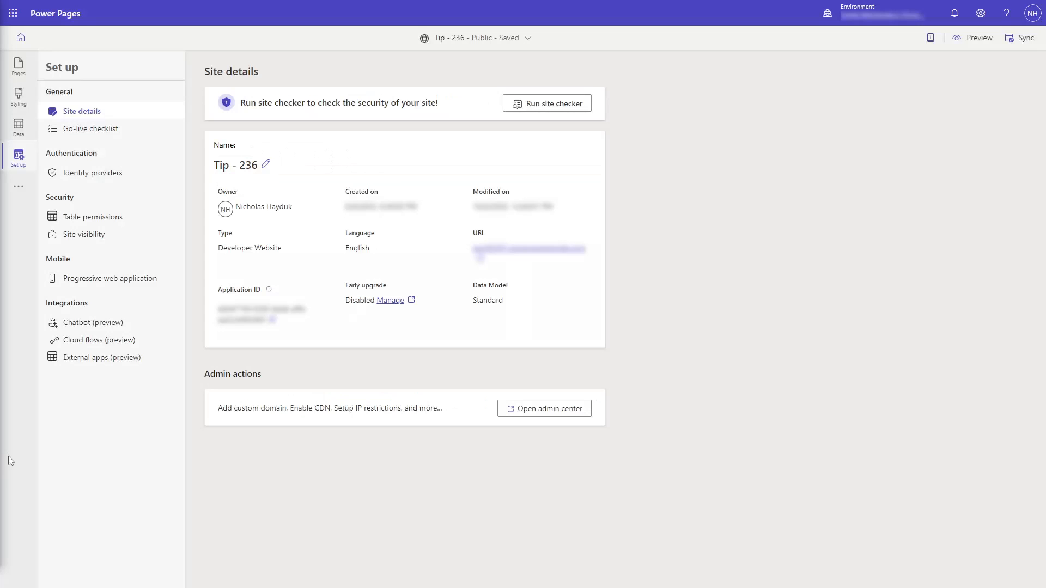
pyautogui.moveTo(111, 423)
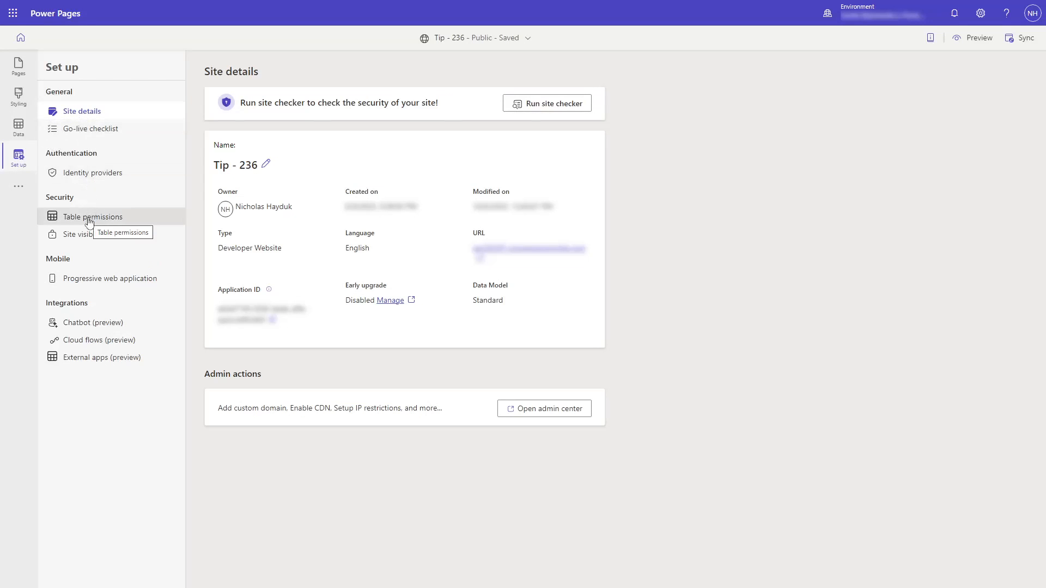
# Show the Table permissions list under Security in the Set up workspace.
pyautogui.click(92, 217)
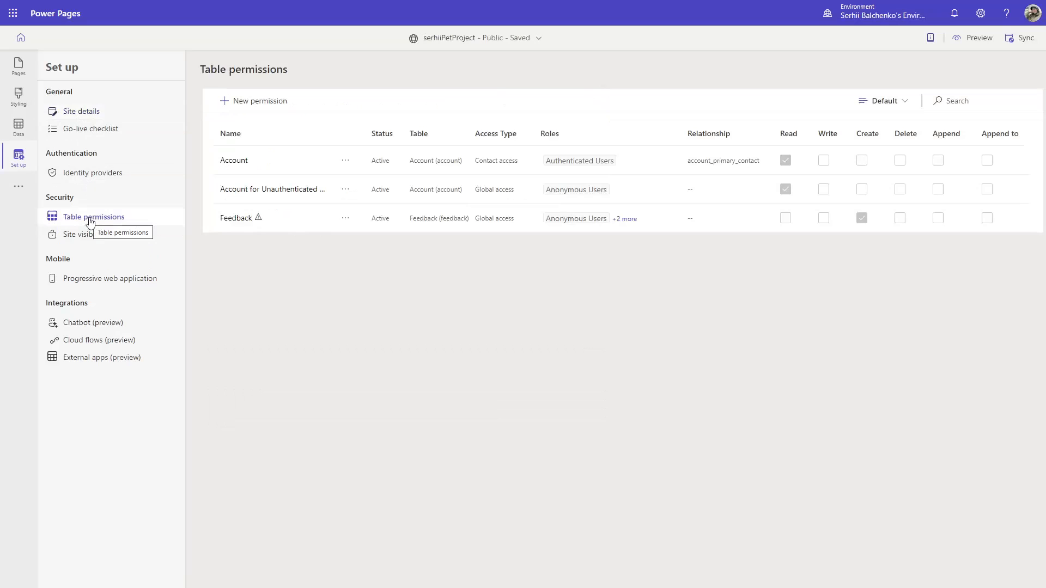
pyautogui.moveTo(214, 195)
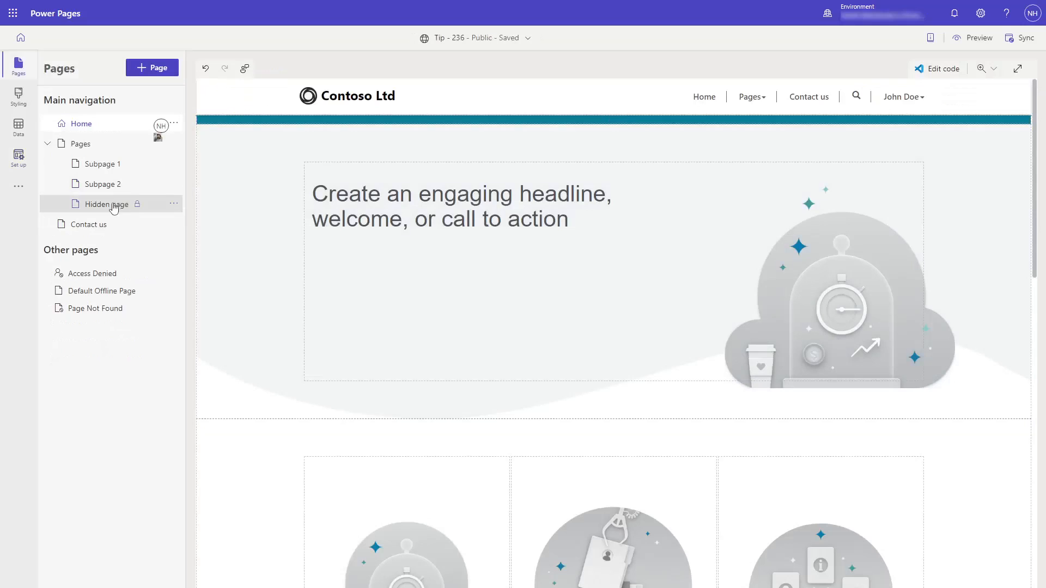
# Check the Hidden page's settings and confirm the Pages menu lists only Subpage 1 and Subpage 2.
pyautogui.click(174, 204)
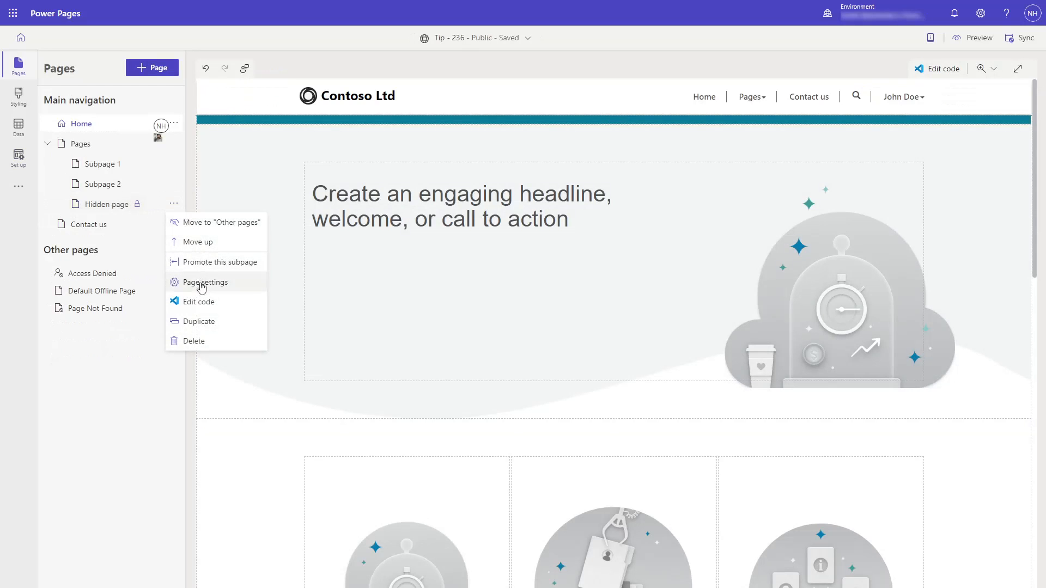
pyautogui.click(205, 282)
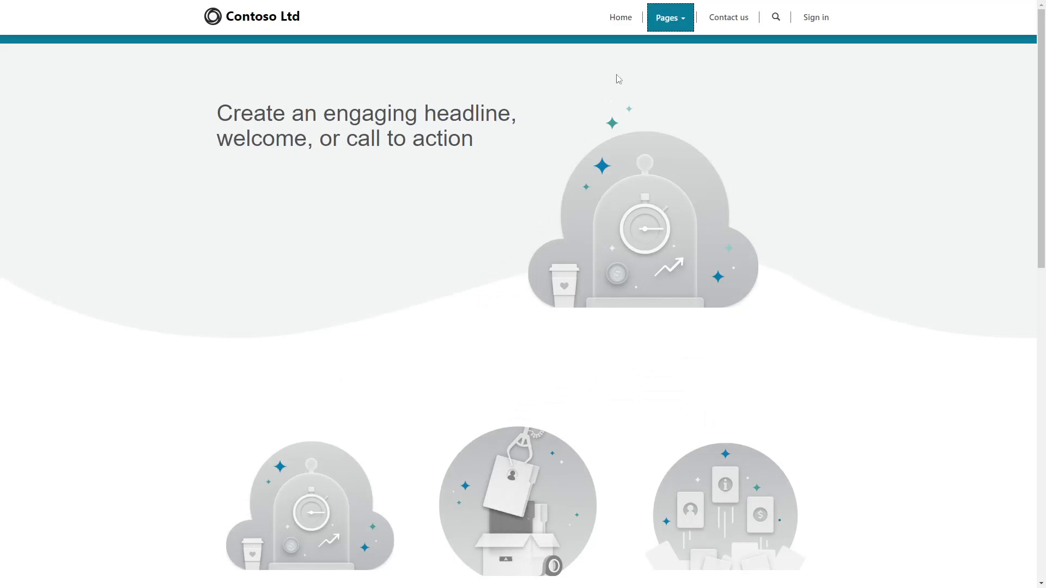
pyautogui.click(669, 16)
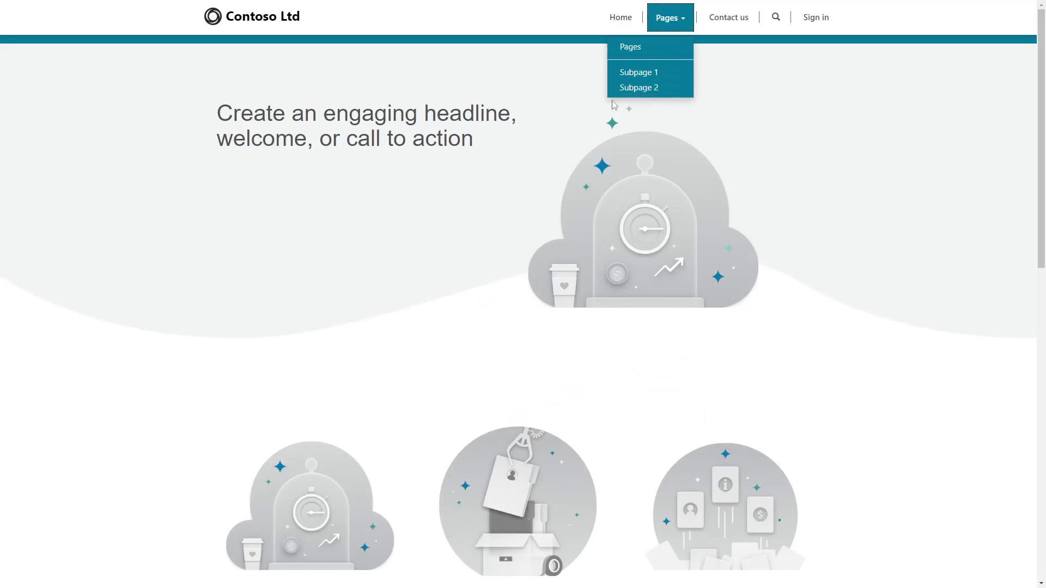